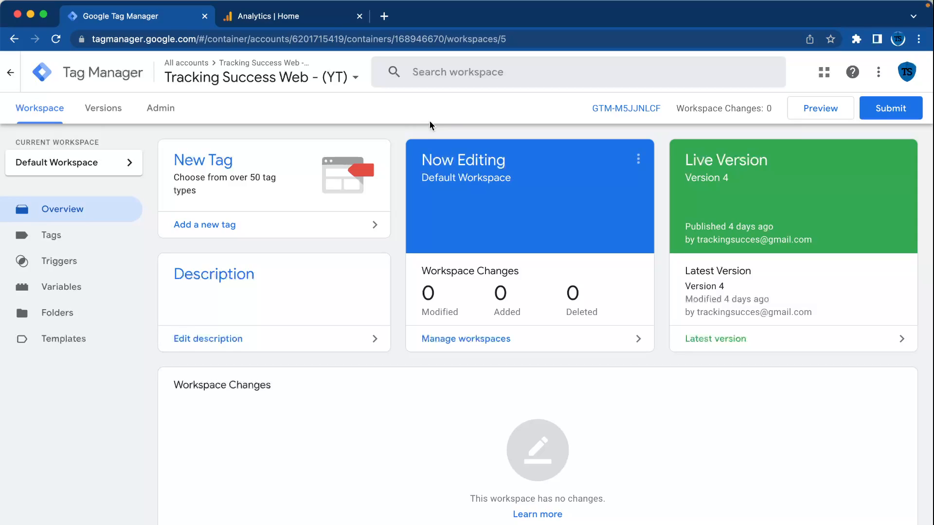
- Start a new trigger and name it 'Youtube Tracking Trg'
click(59, 260)
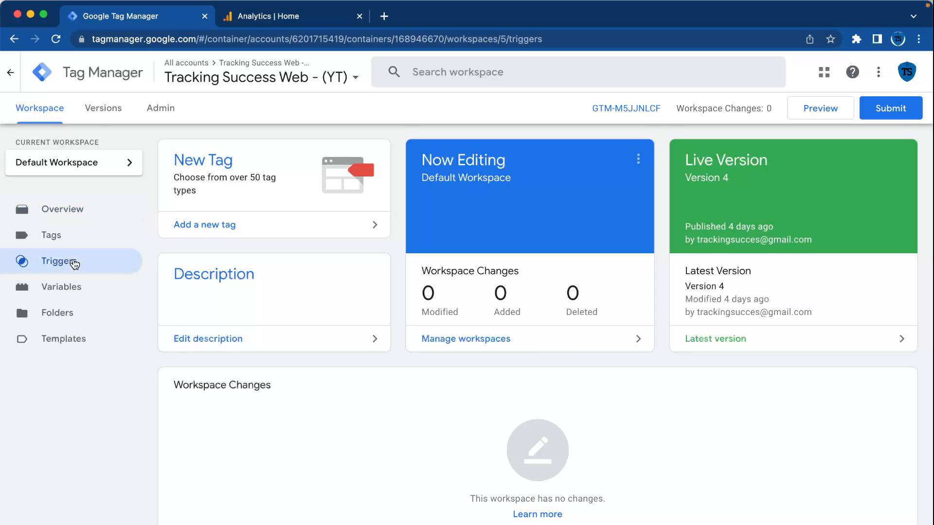
click(59, 261)
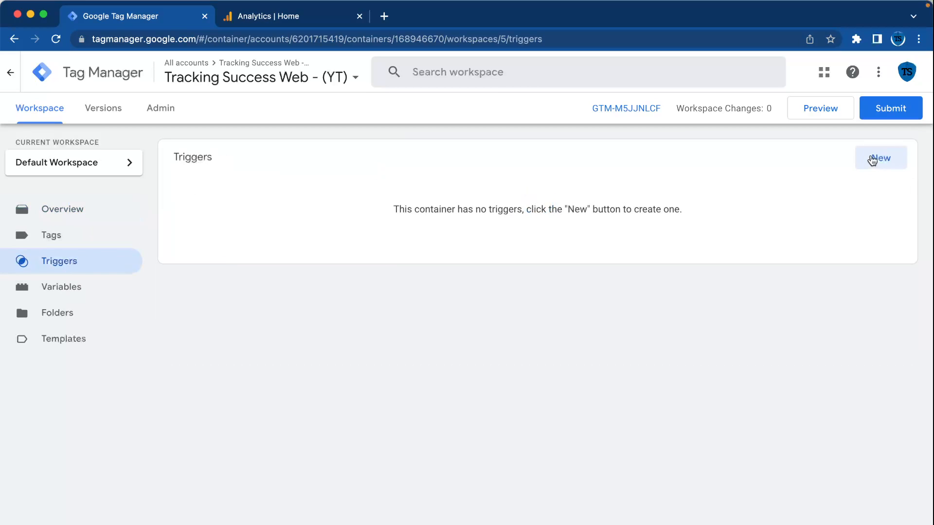
click(881, 158)
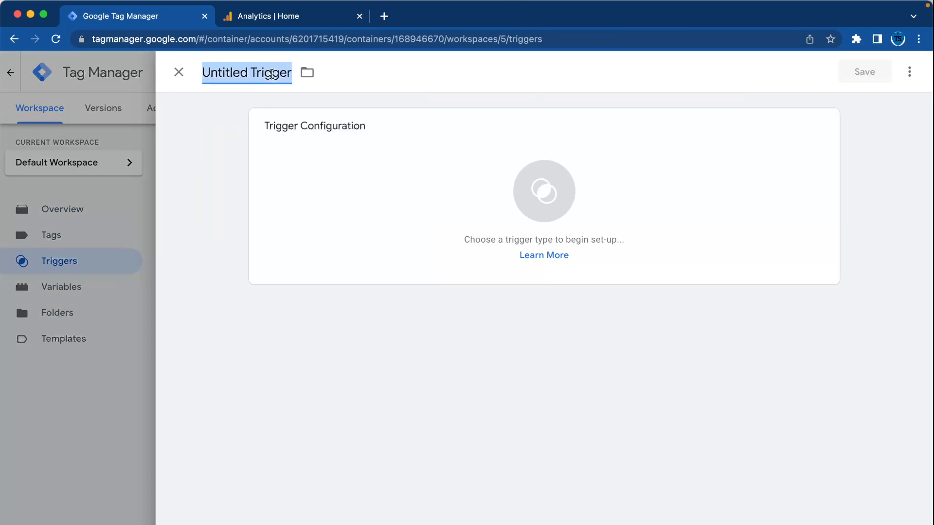
text(Youtube T)
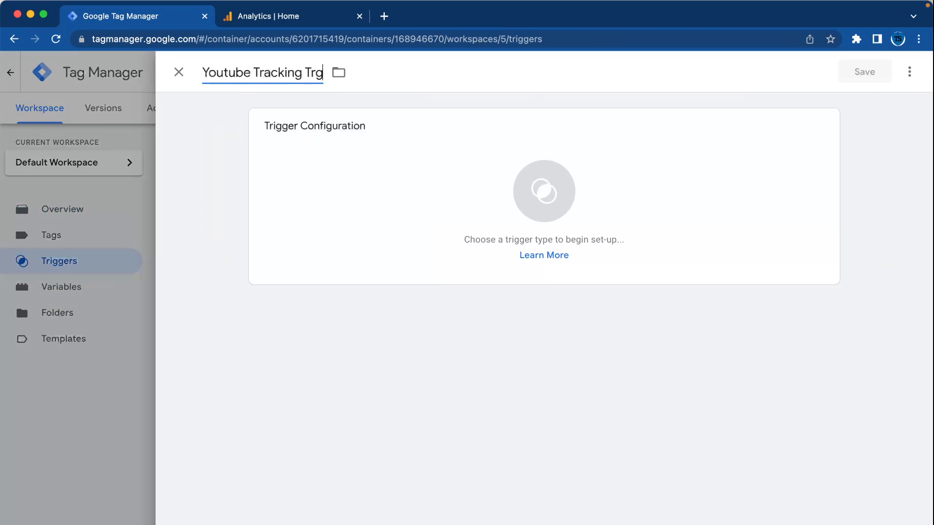
- Make it a YouTube Video trigger capturing start, complete, pause, seeking and buffering
click(543, 191)
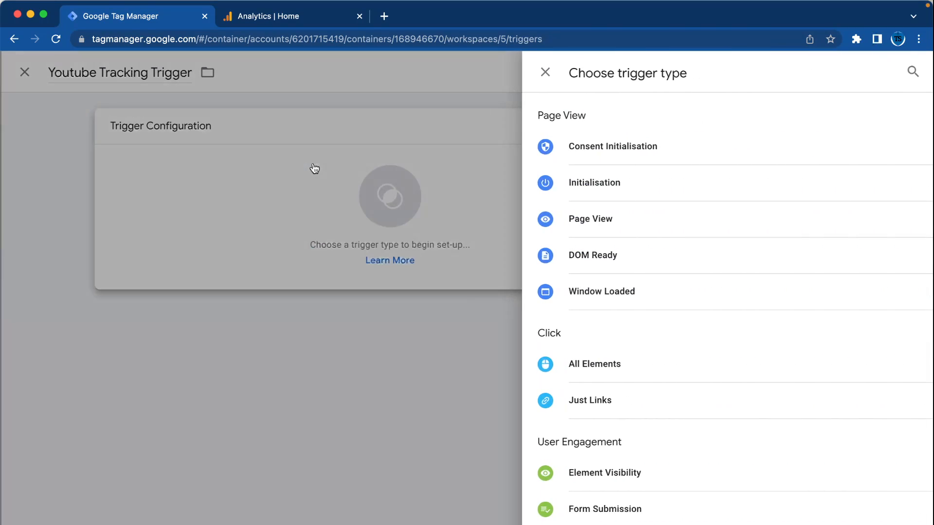
scroll(down, 3)
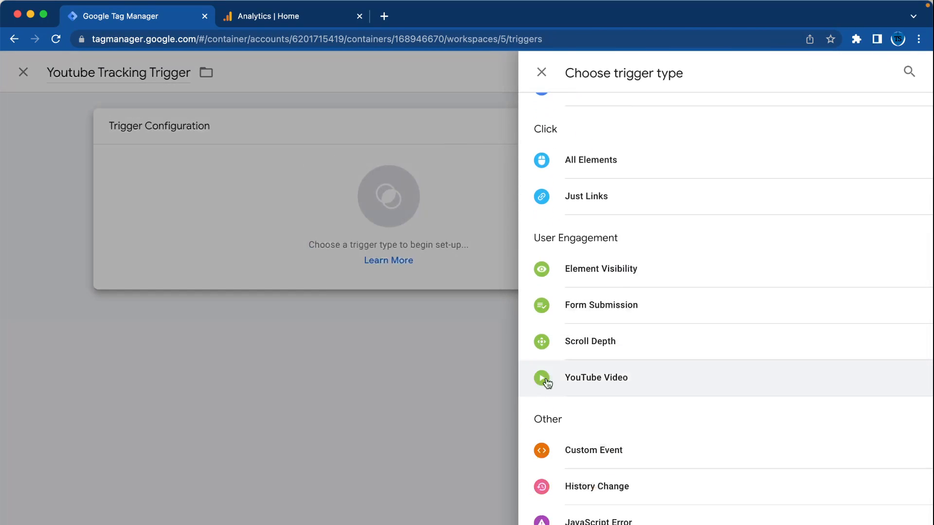
mouse_move(583, 377)
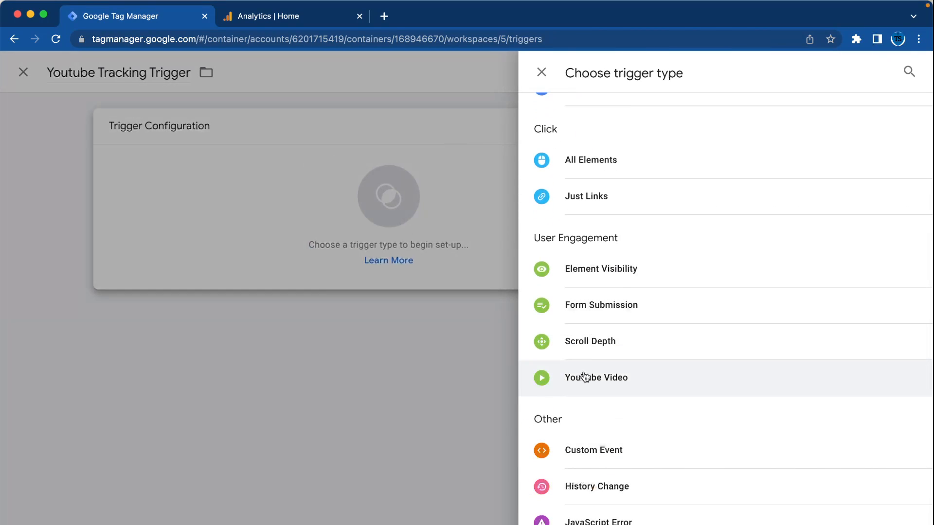
click(595, 378)
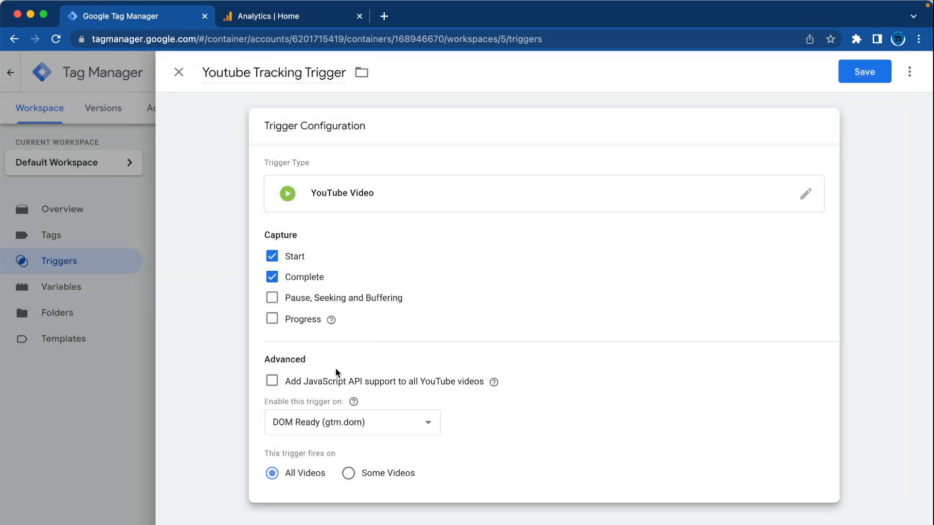
click(273, 297)
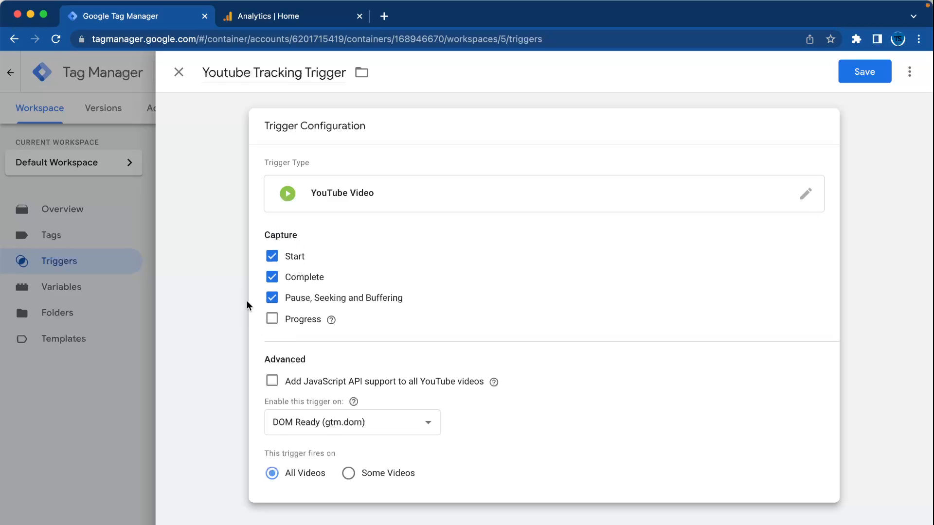
- Capture progress at 10, 25, 50, 100 percent with JavaScript API support, and save the trigger
click(272, 319)
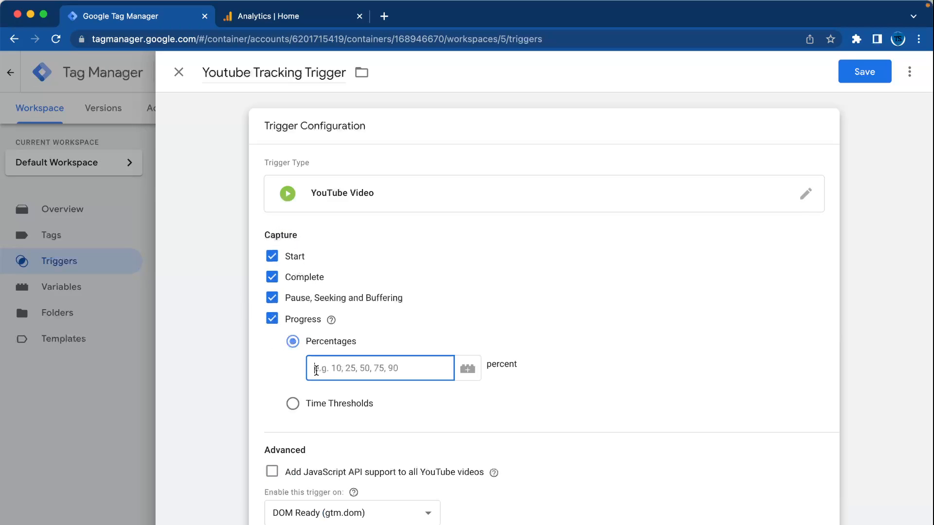
text(10,25,50,100)
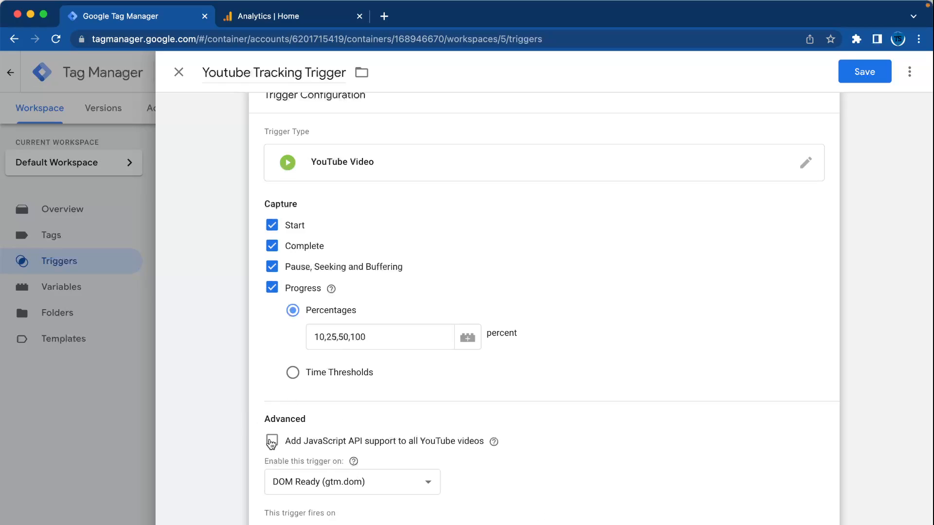
click(271, 441)
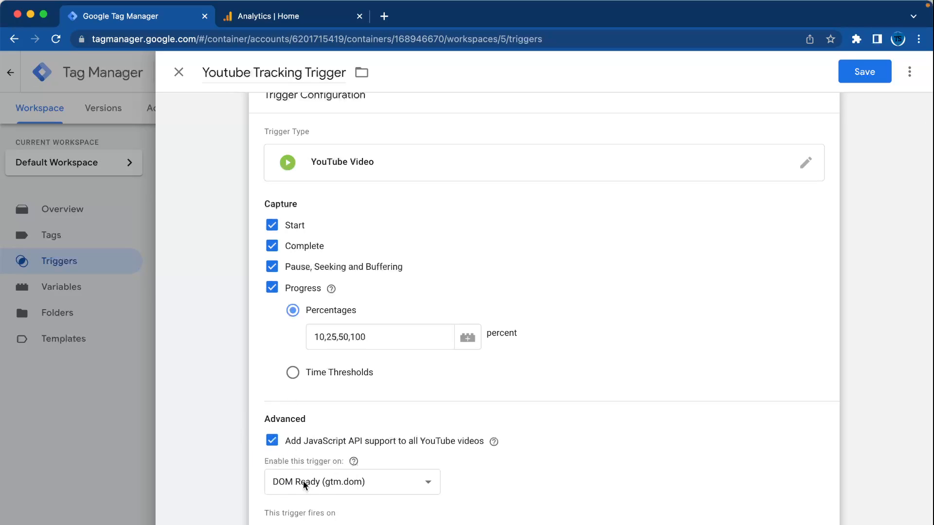
mouse_move(359, 446)
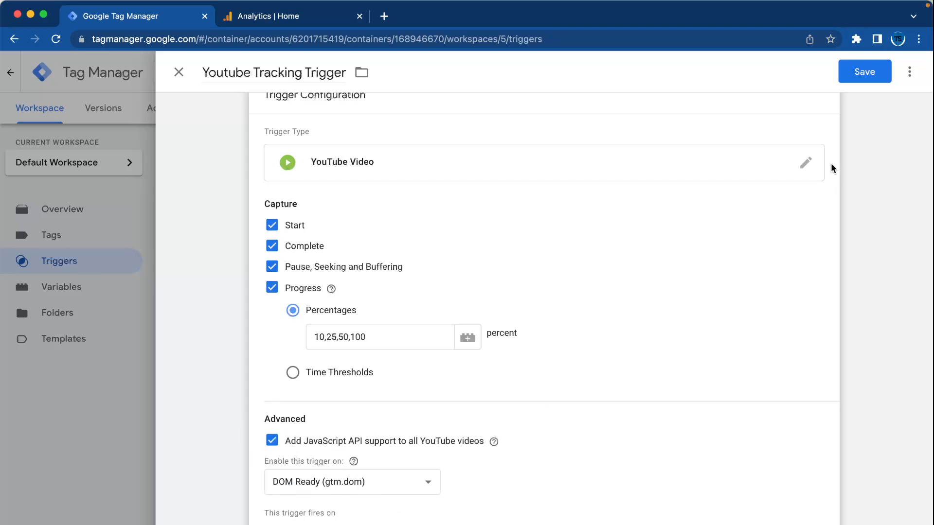
click(864, 71)
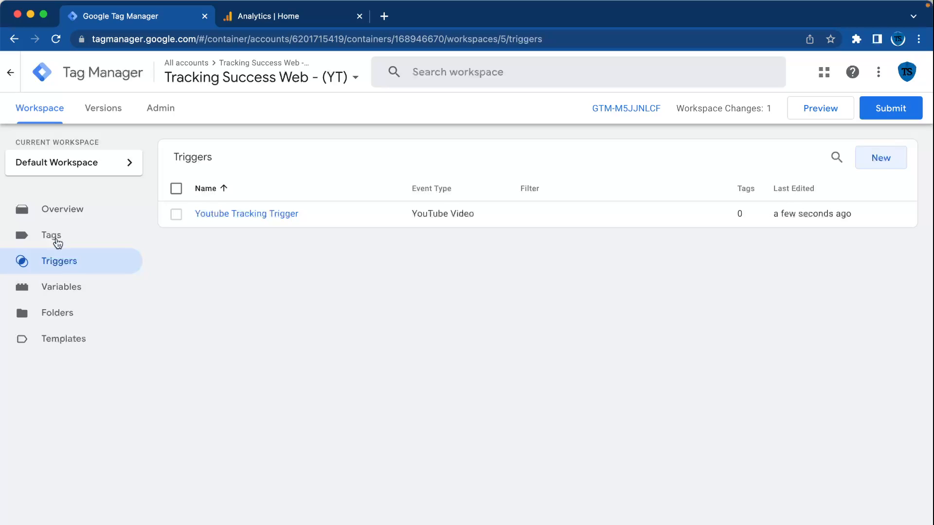
- Enable all eight built-in video variables, including Video Percent, Video Title and Video Duration
click(61, 286)
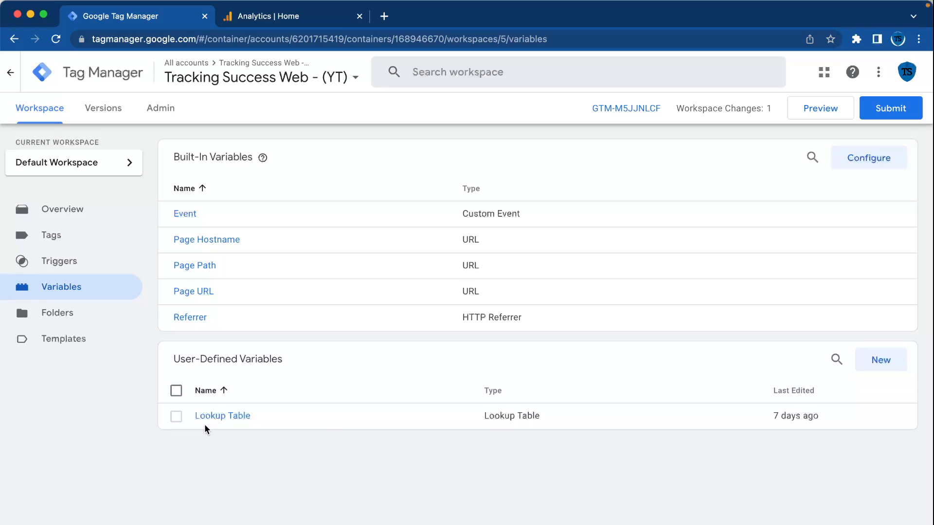
click(867, 157)
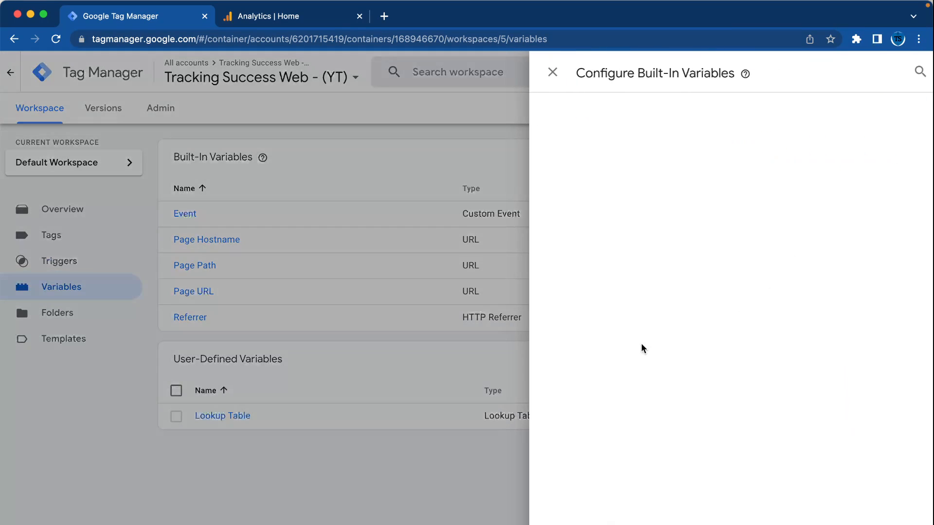
scroll(down, 3)
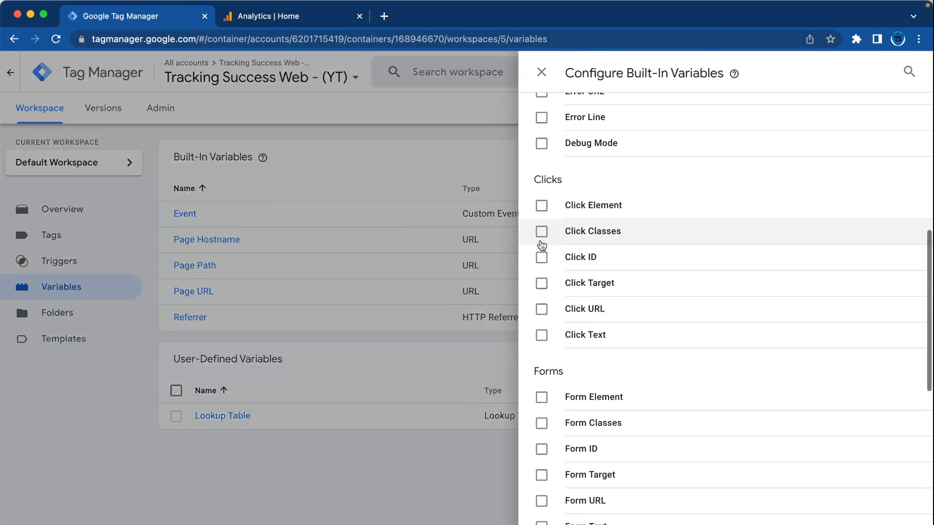
scroll(down, 3)
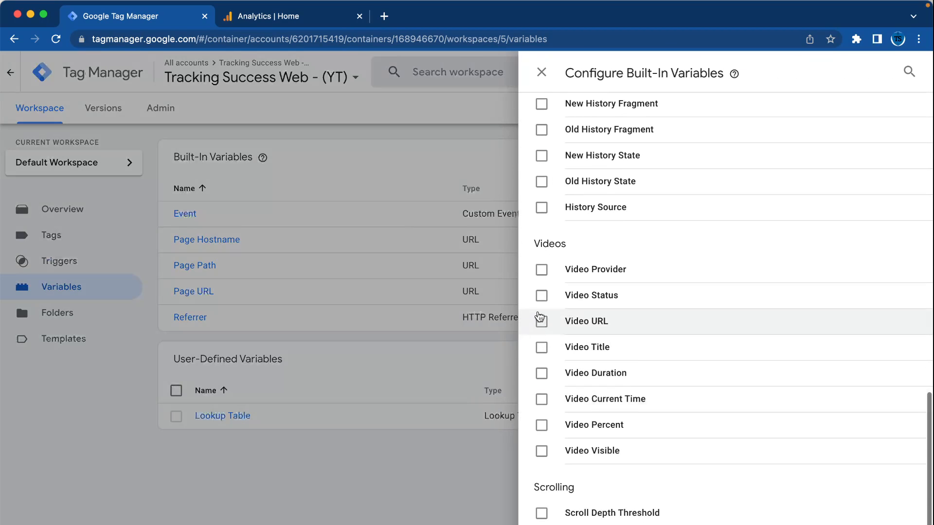
click(541, 321)
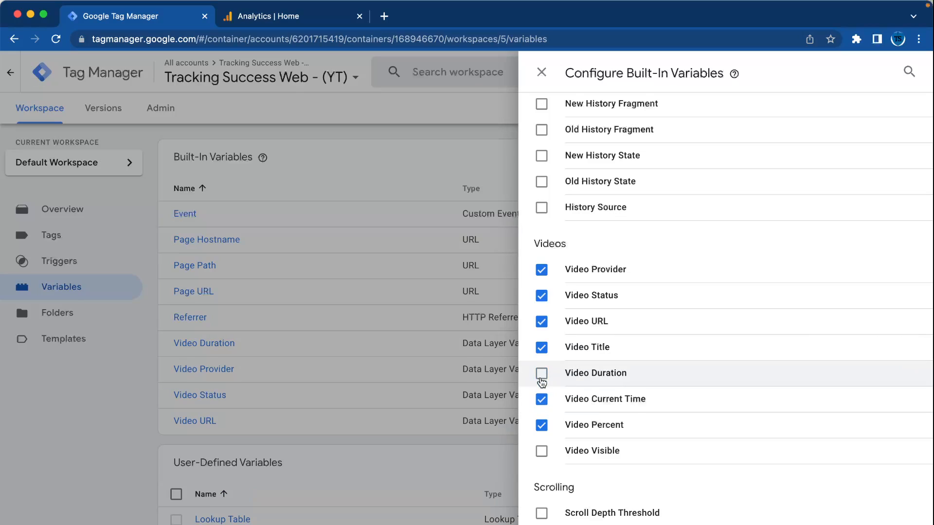
click(542, 373)
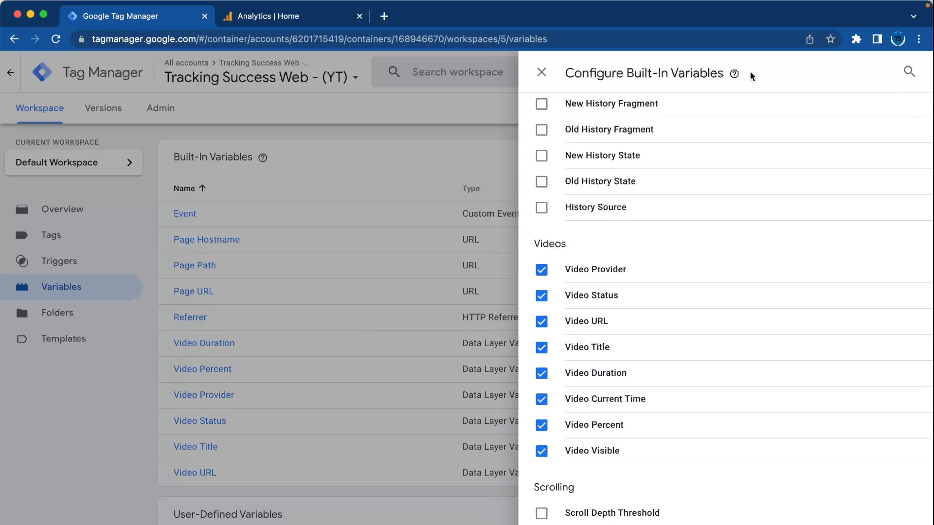
click(541, 72)
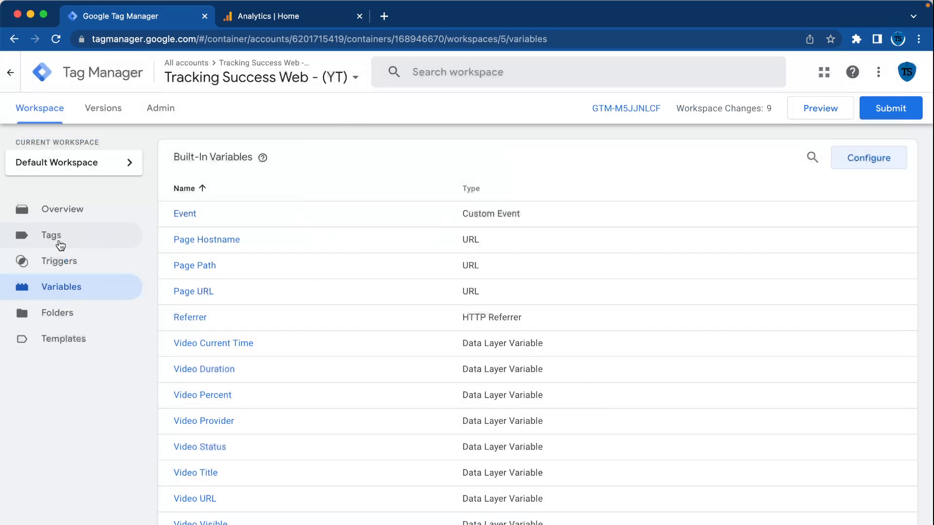
- Start a new tag named 'Google Event Youtube Tracking'
click(52, 235)
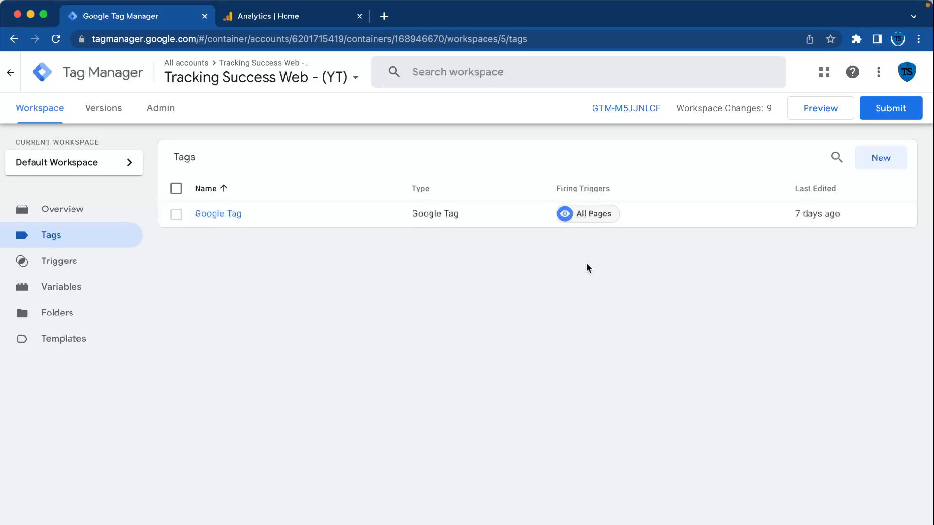
mouse_move(850, 162)
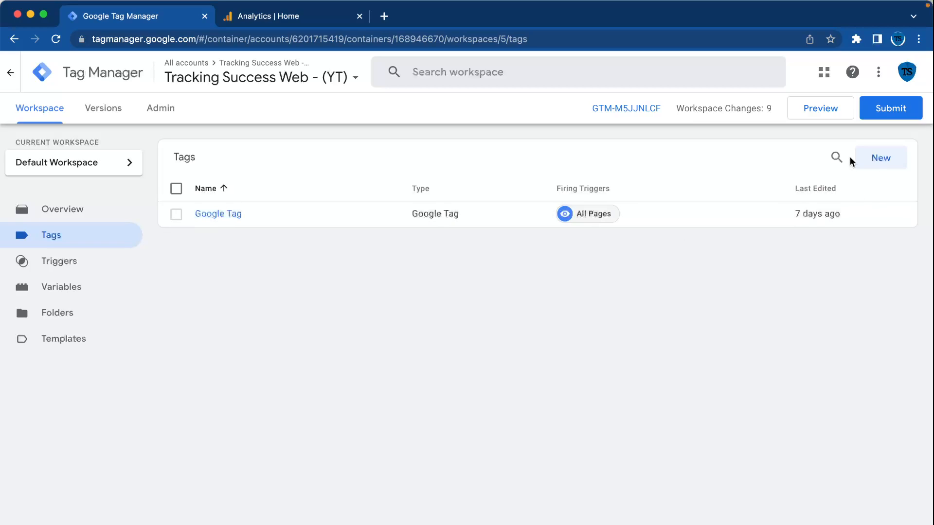
click(880, 158)
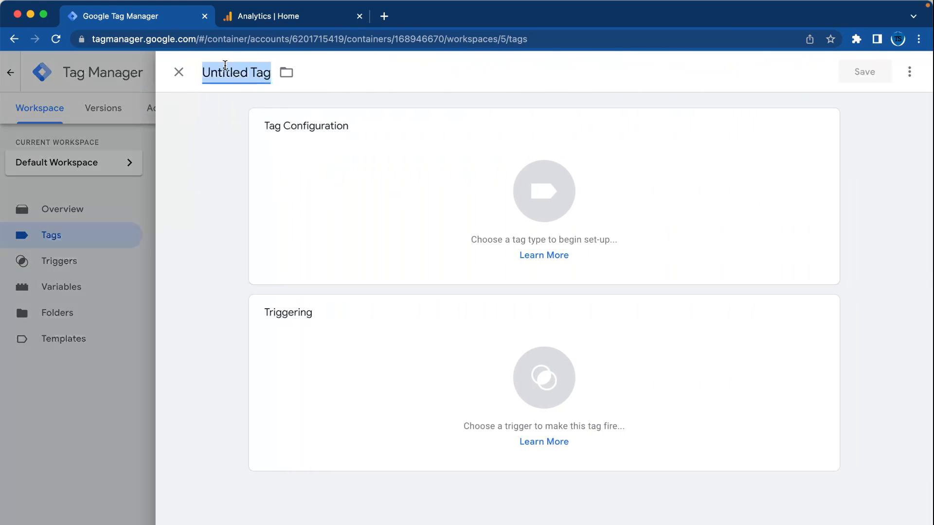
text(Google Event Y)
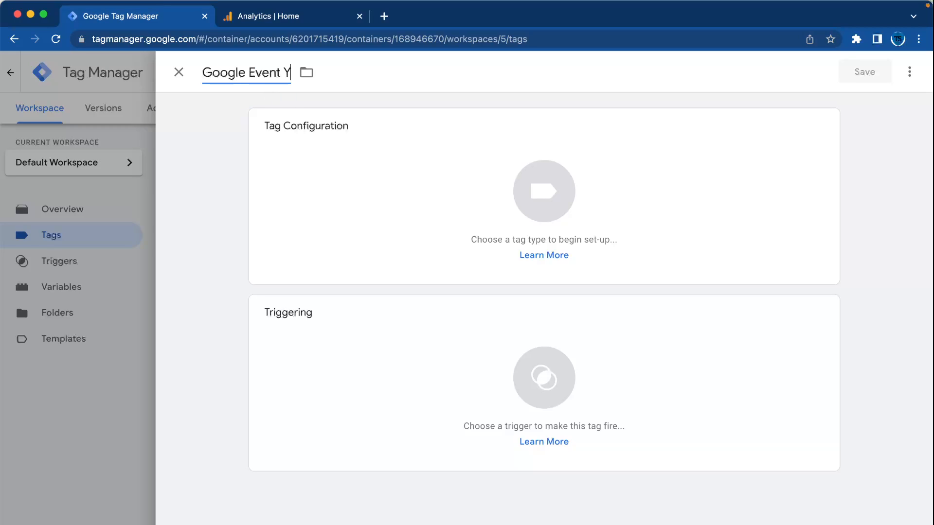
text(outube Trackin)
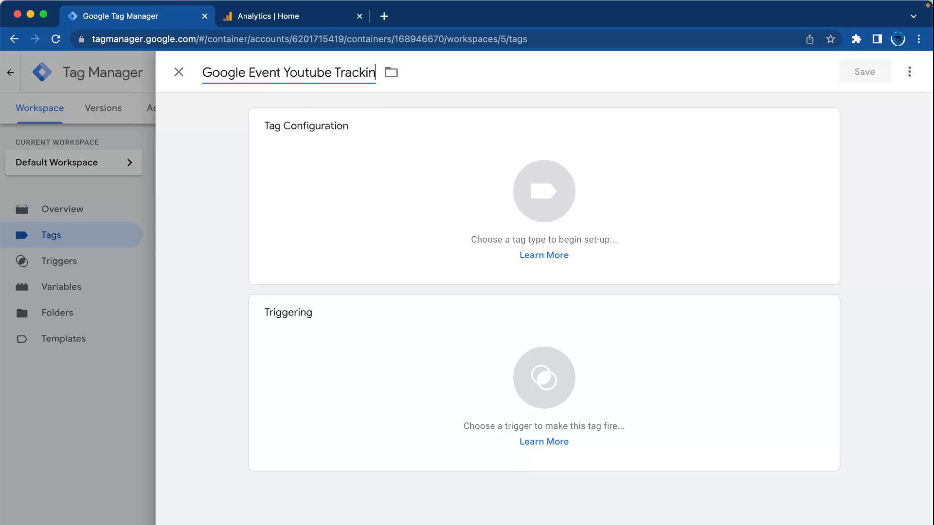
- Make it a Google Analytics GA4 Event tag, ready for its Measurement ID
click(543, 191)
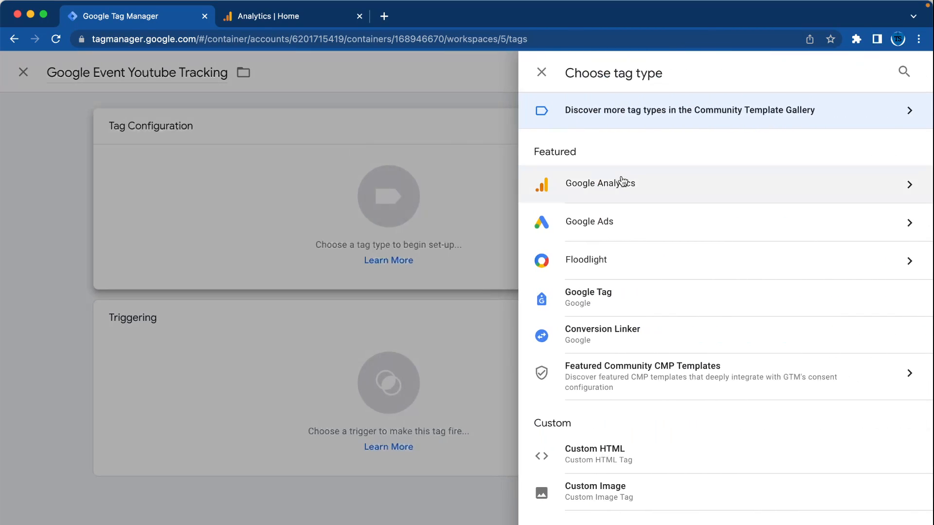
click(600, 183)
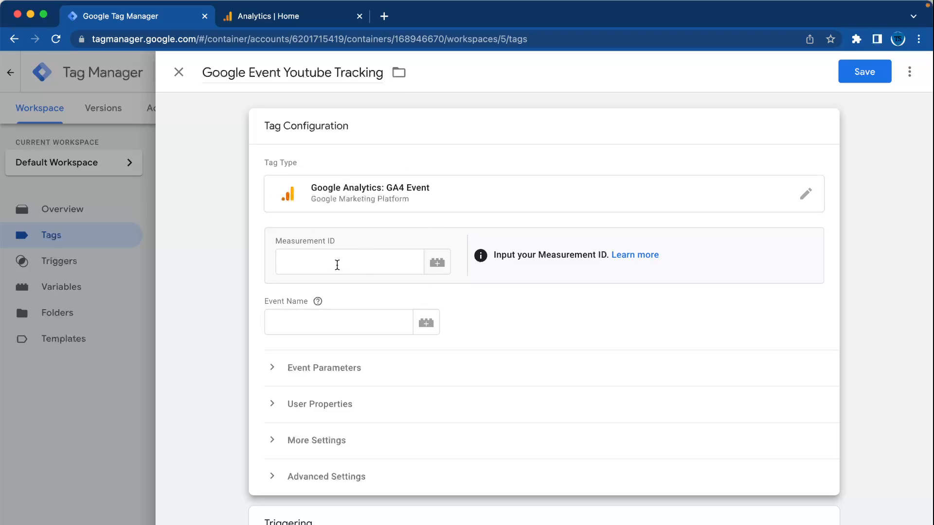
click(349, 262)
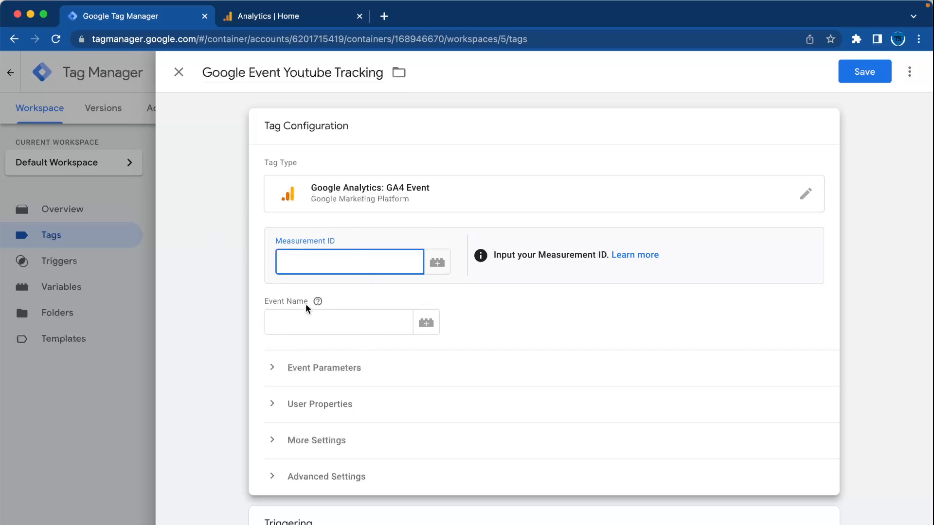
click(280, 16)
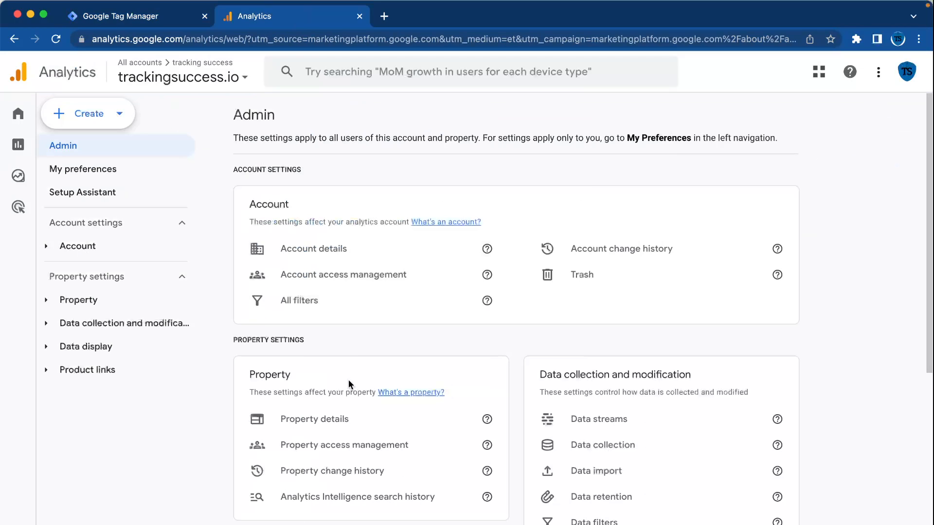
- Copy the web stream's Measurement ID G-FY4PMCW8LV from Analytics into the tag
click(599, 418)
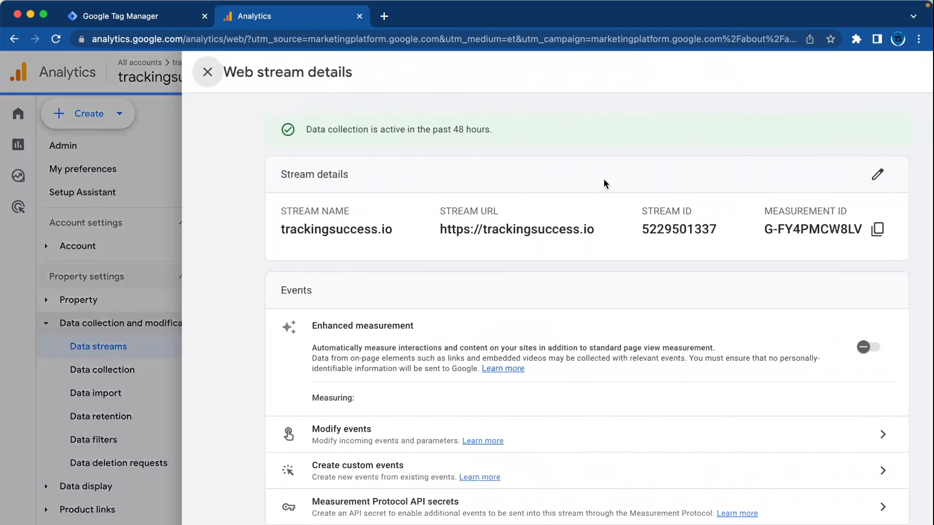
click(863, 347)
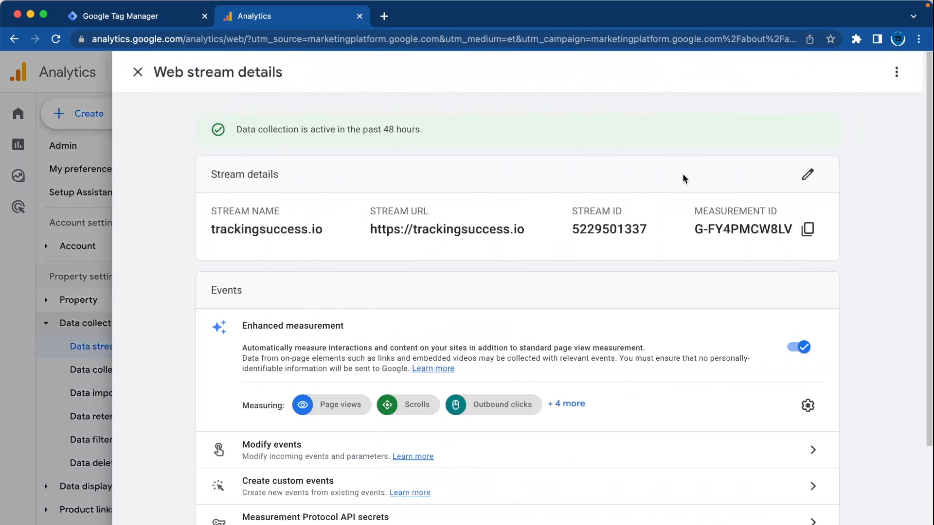
click(119, 17)
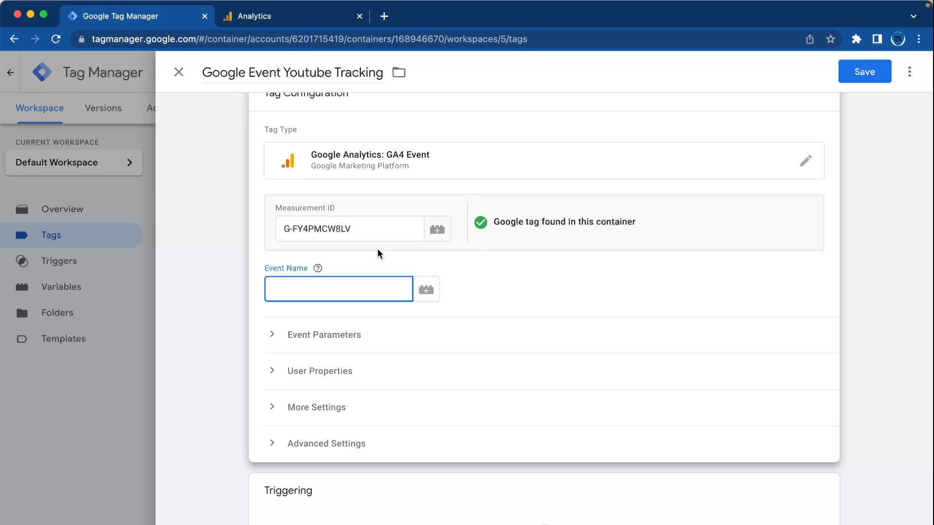
text(ga4 enhanced)
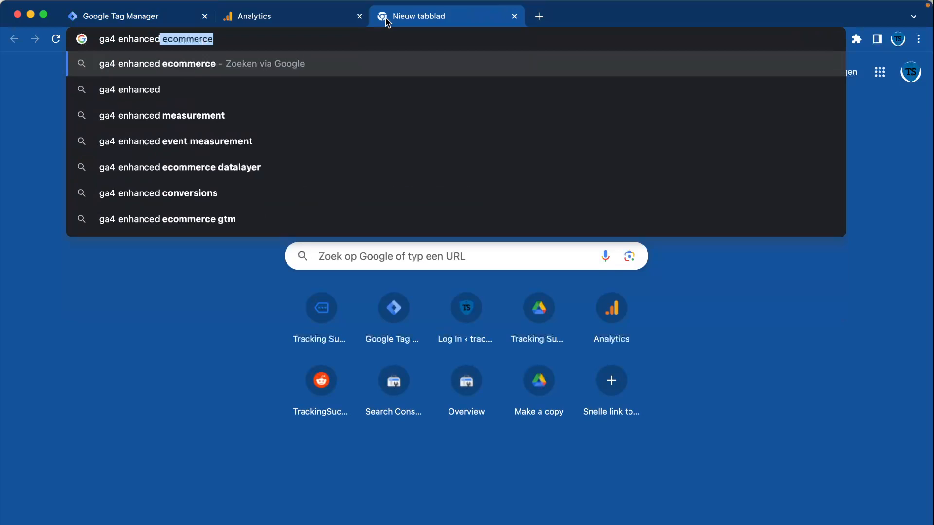
- Find the video engagement events in the GA4 enhanced measurement help article and copy video_start
click(161, 115)
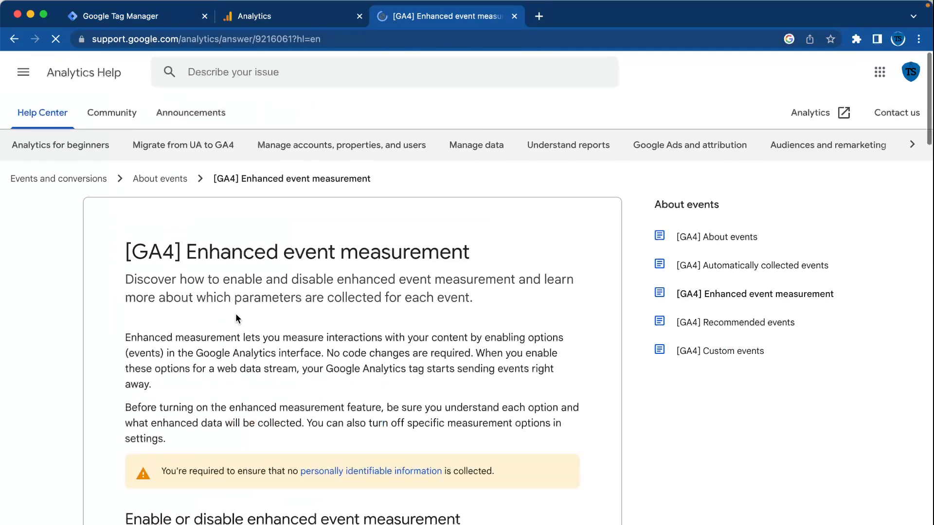
scroll(down, 3)
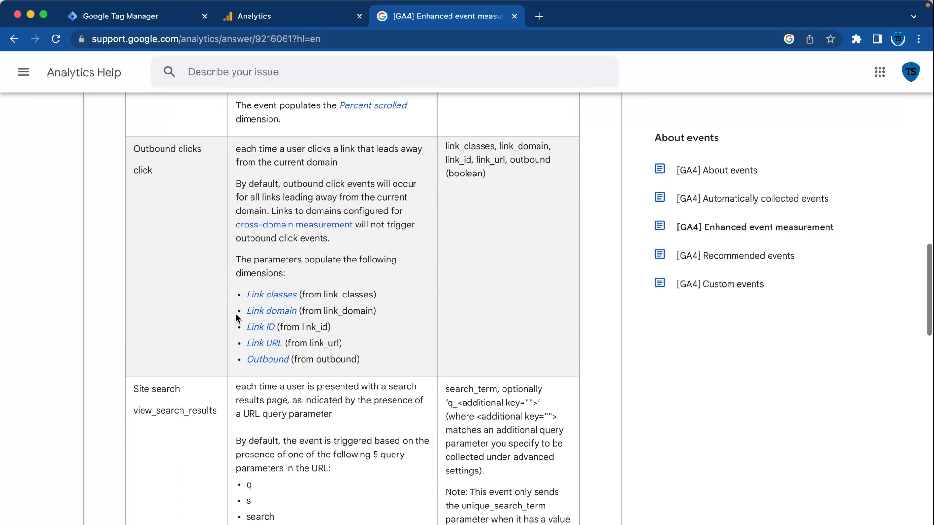
scroll(down, 3)
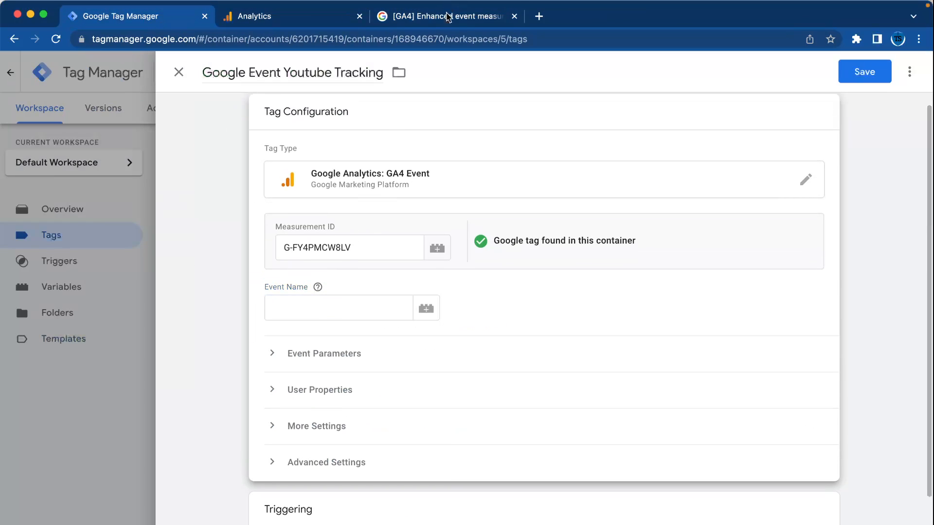
click(443, 16)
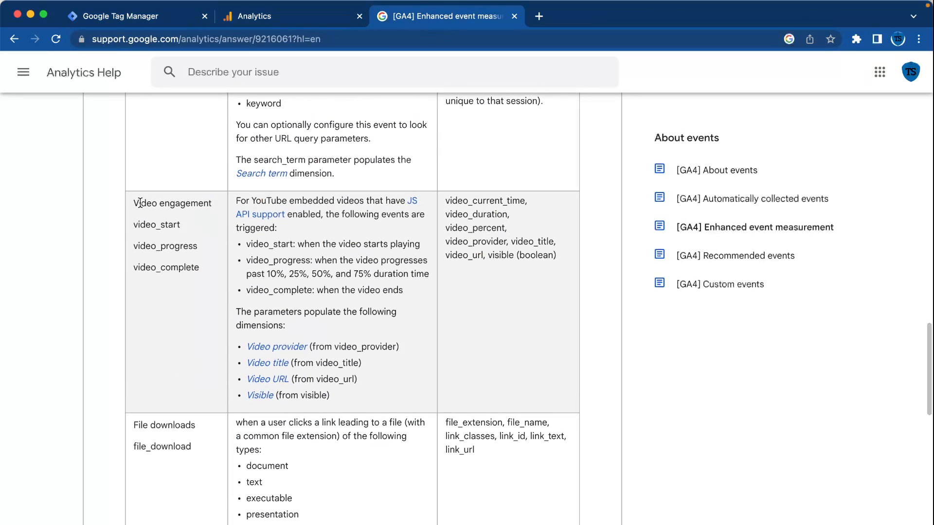
mouse_move(181, 313)
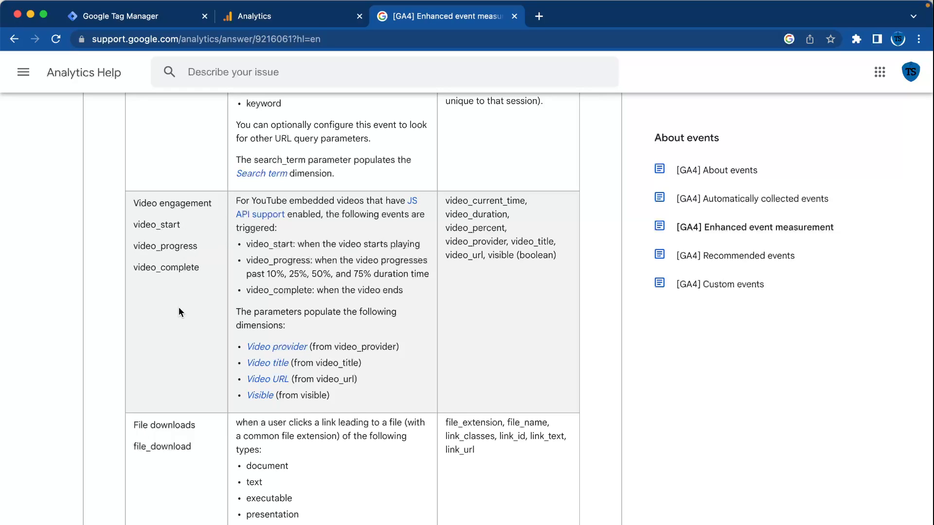
double_click(156, 225)
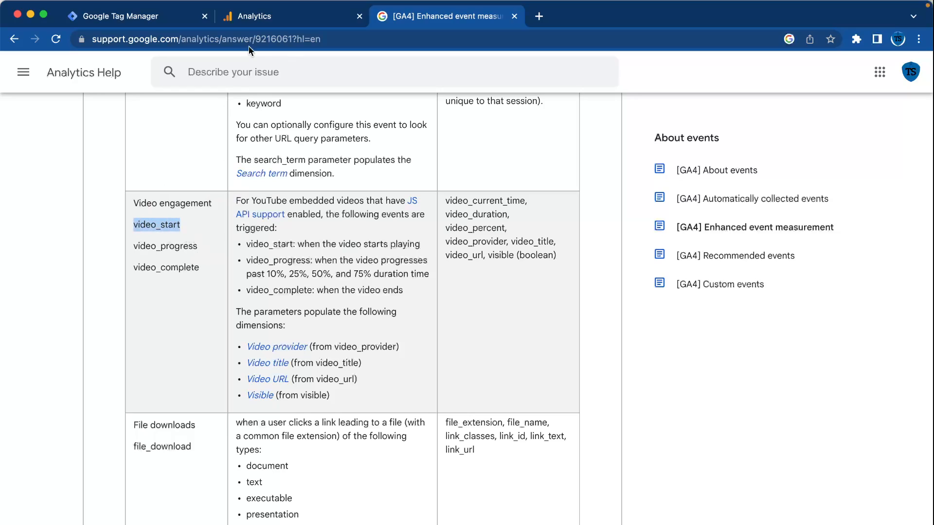
click(118, 17)
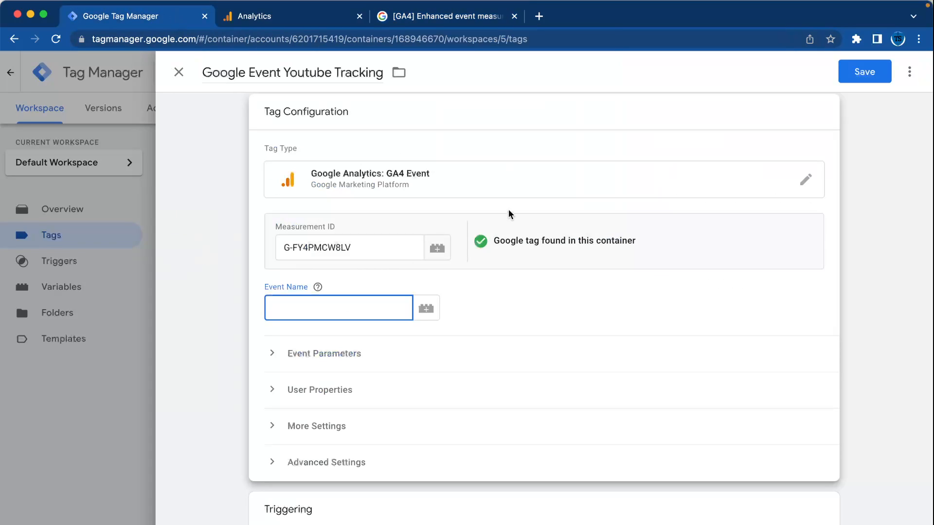
- Set Event Name to video_start and add parameters valued Video Current Time and Video Duration
text(video_start)
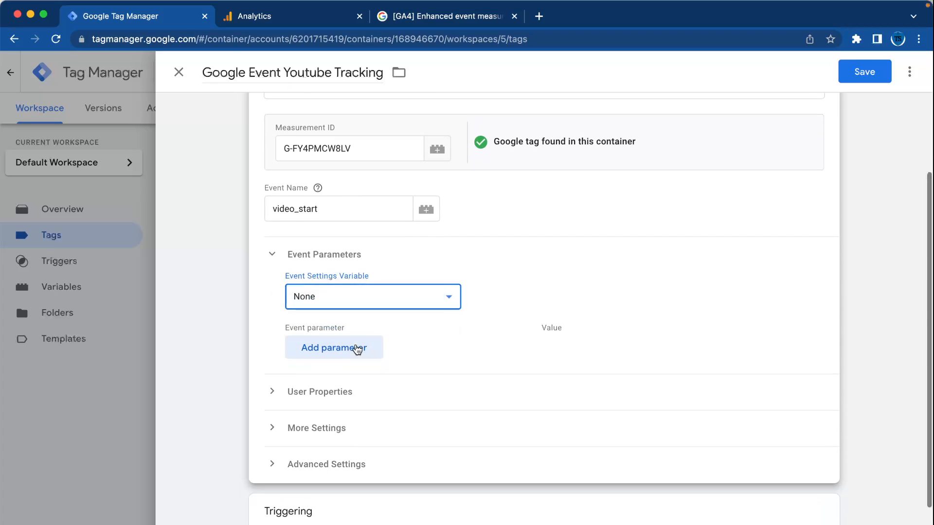
click(334, 348)
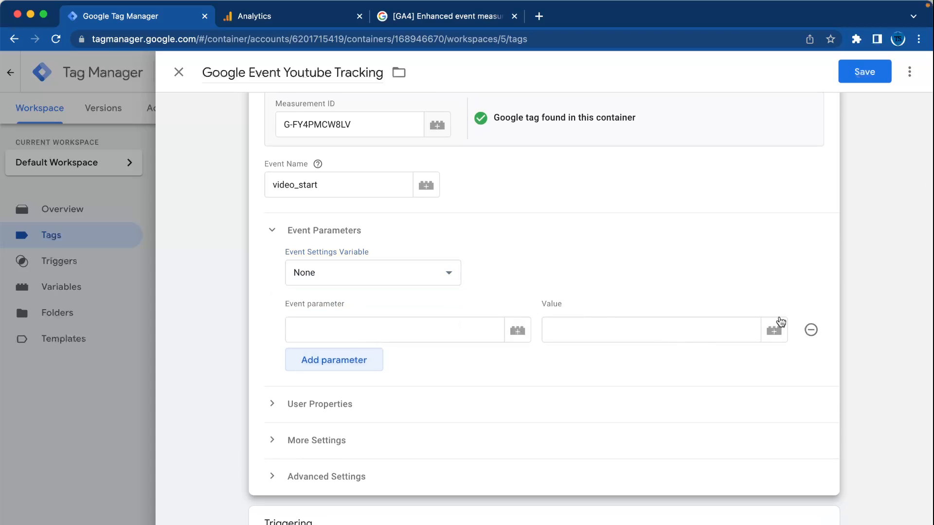
click(774, 330)
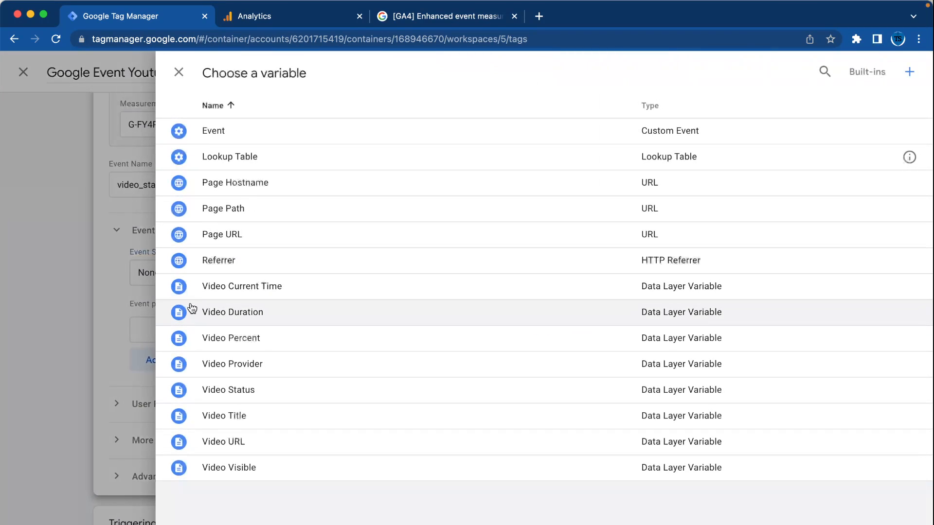
mouse_move(227, 330)
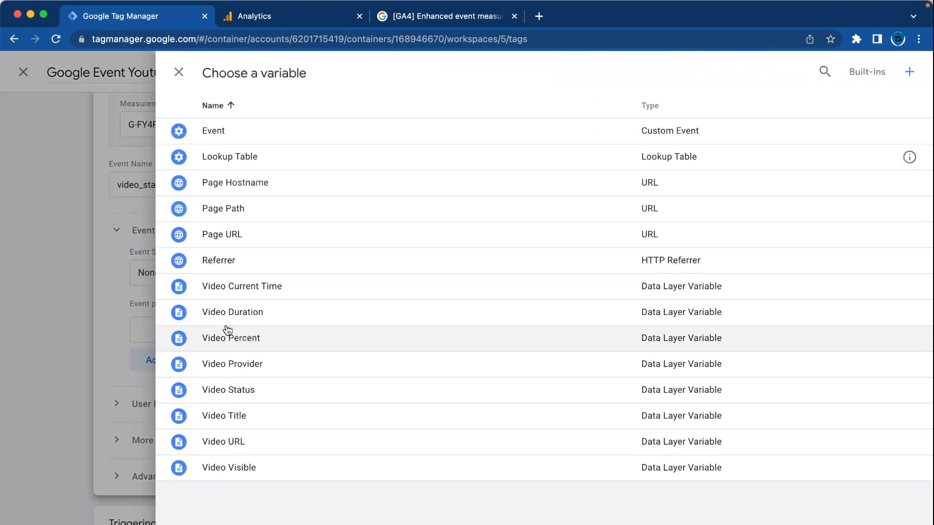
mouse_move(243, 286)
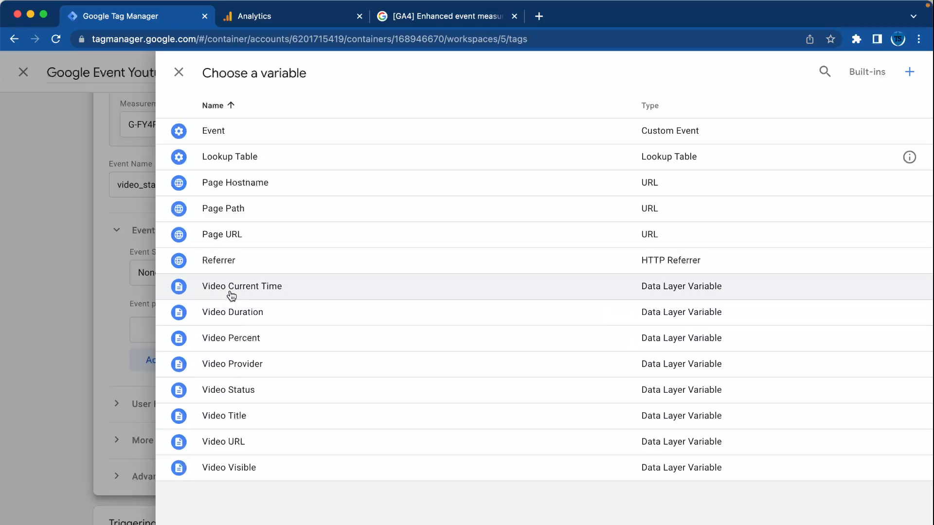
click(243, 286)
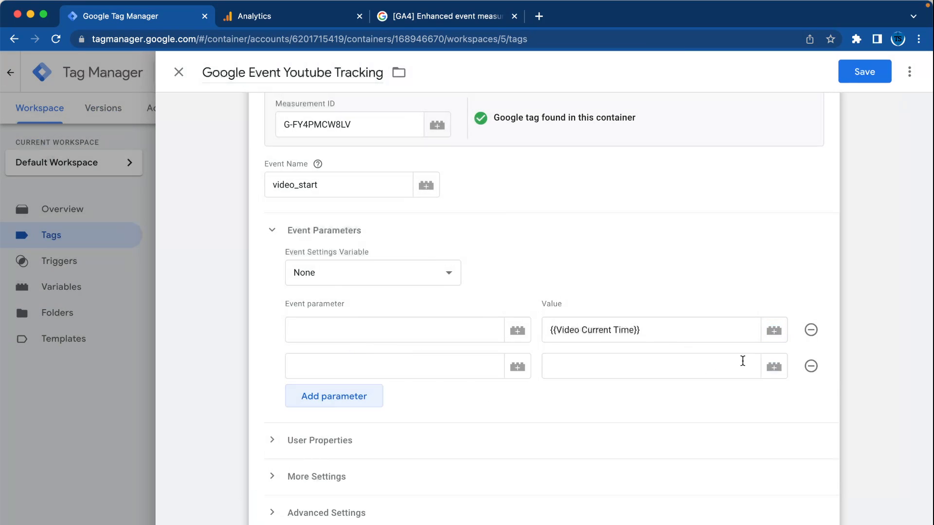
click(774, 366)
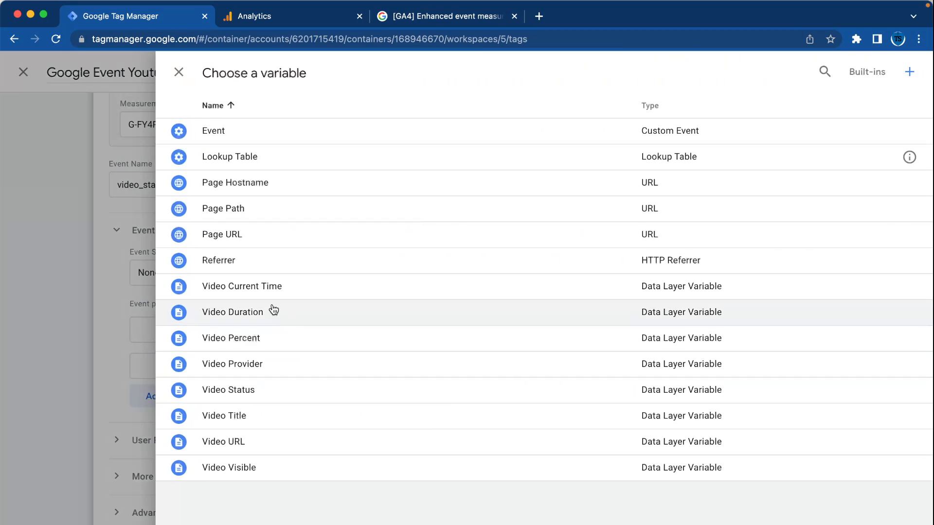
click(232, 312)
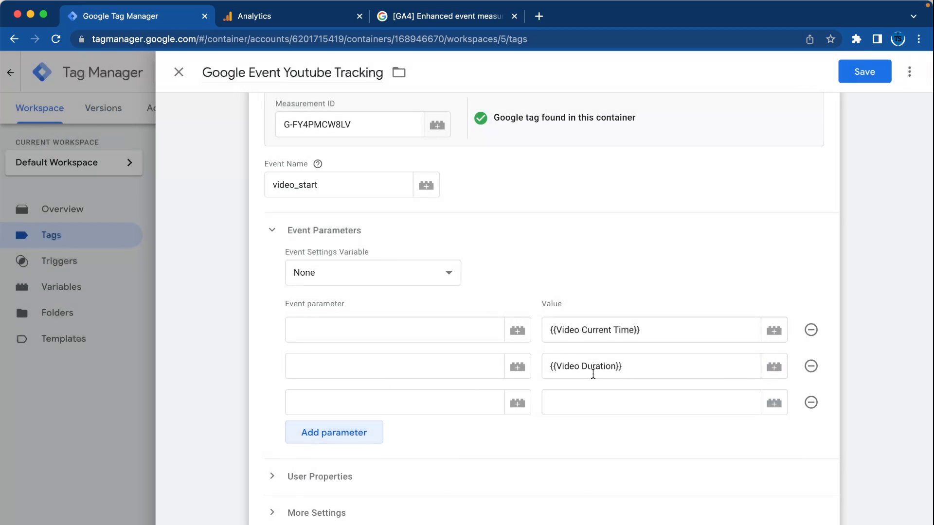
mouse_move(743, 392)
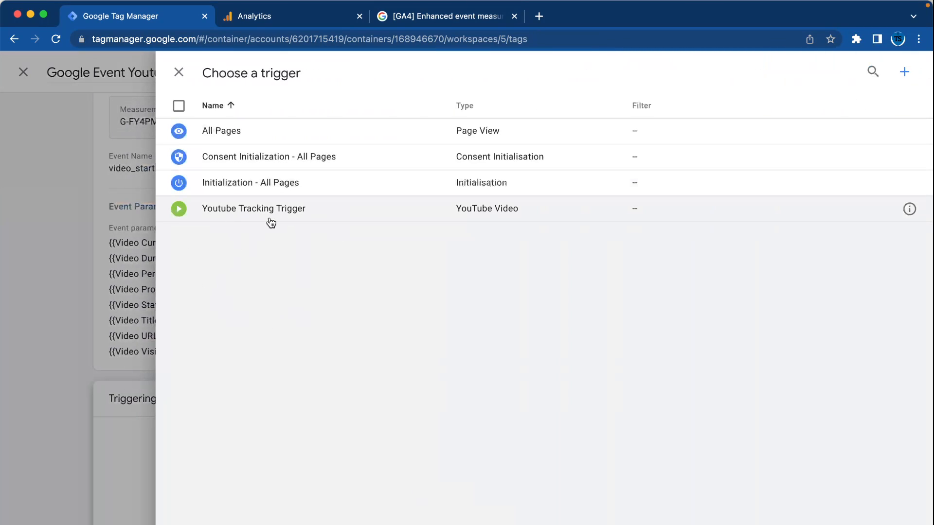
- Fire the tag on Youtube Tracking Trigger, save it and start Preview
click(254, 208)
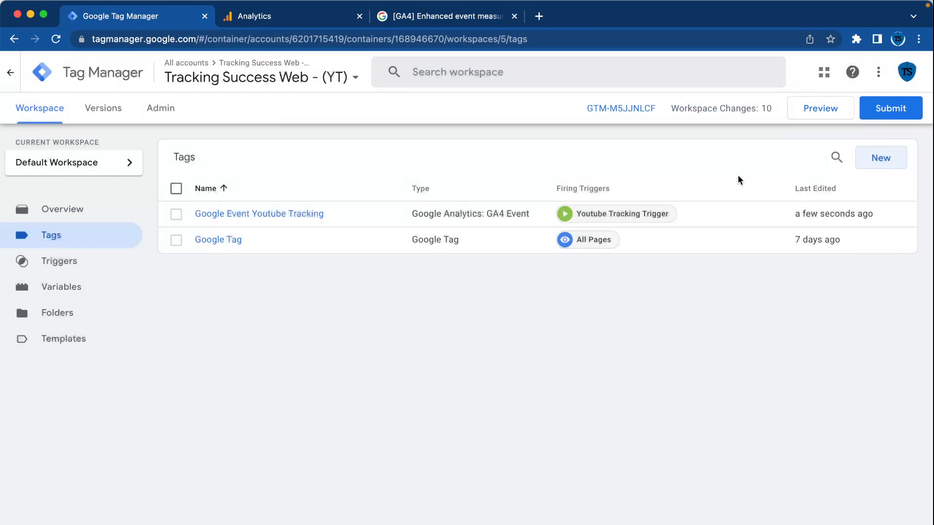
click(820, 108)
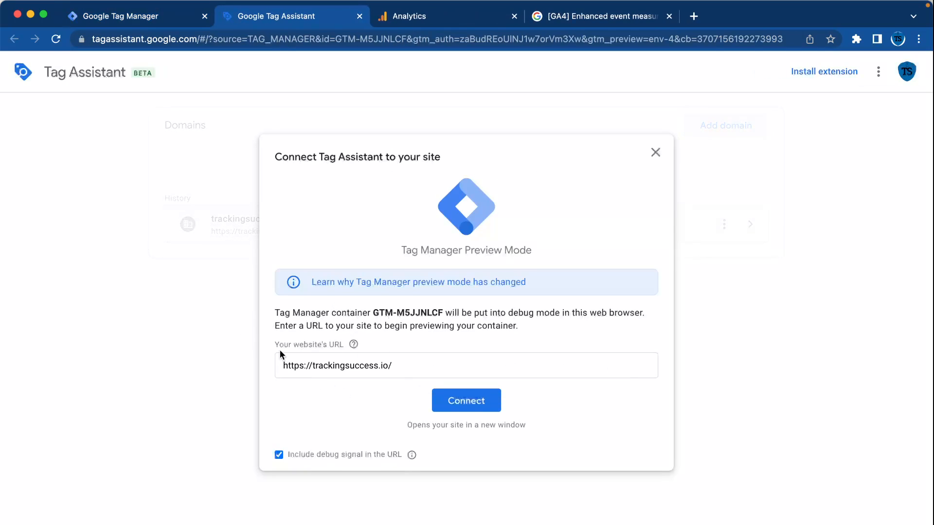
- Connect Tag Assistant to trackingsuccess.io and open the Measurement ID guide post's embedded video
click(466, 400)
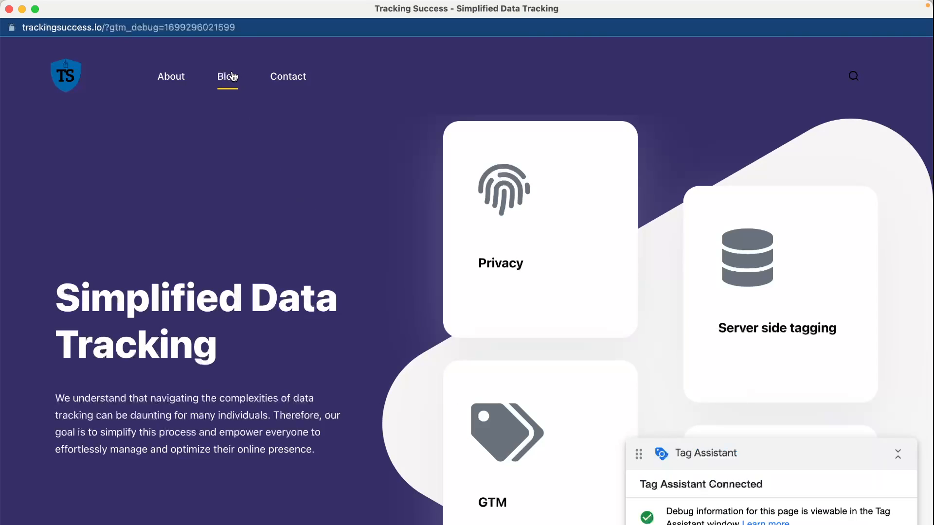
click(227, 76)
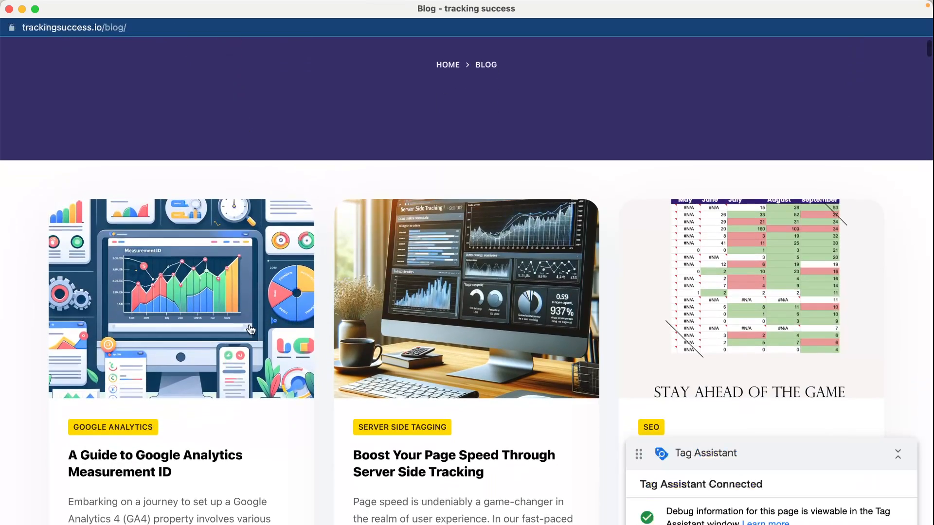
click(155, 463)
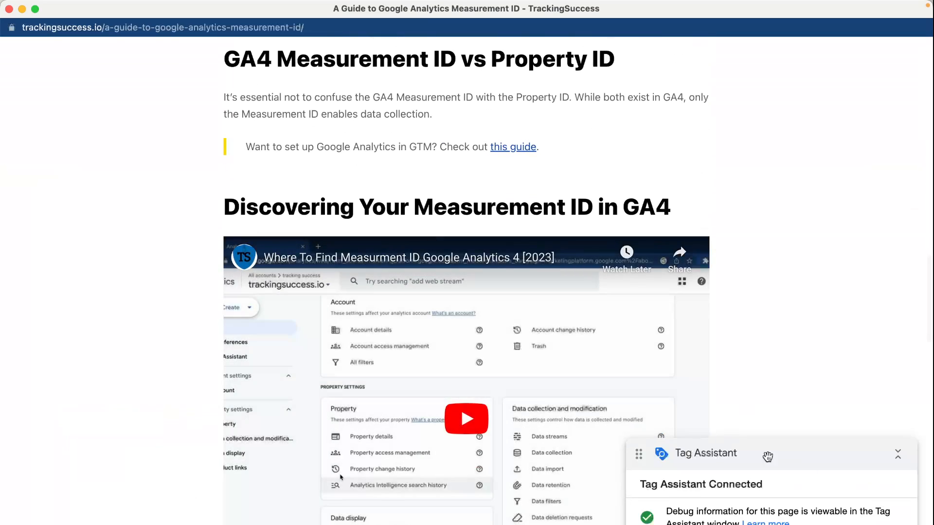
scroll(down, 3)
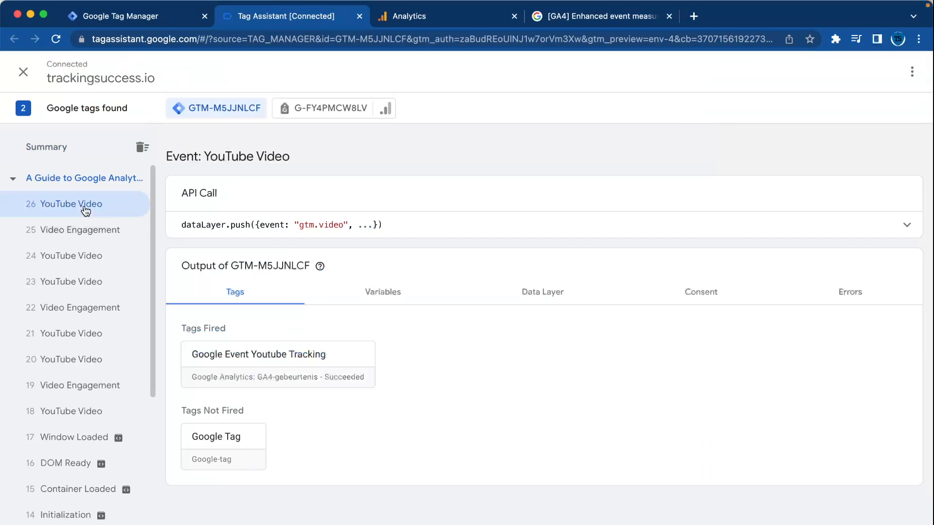
click(71, 256)
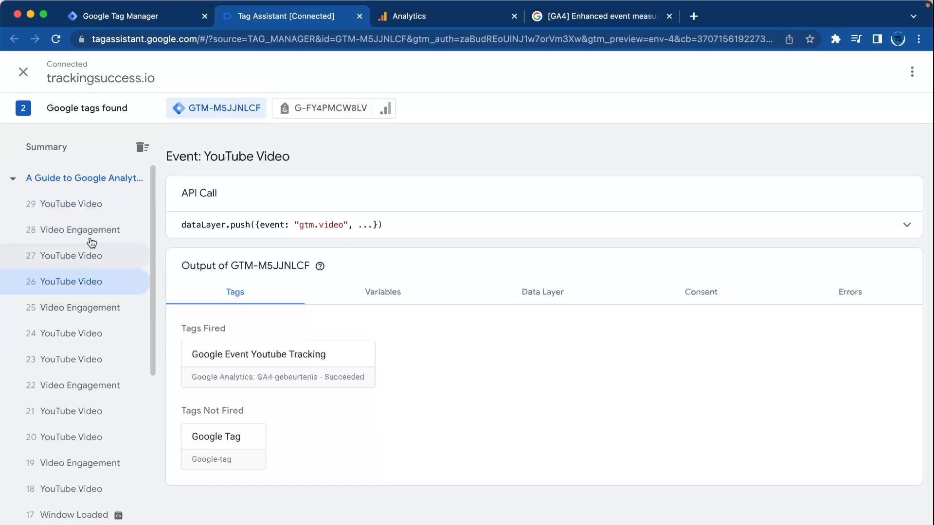
click(80, 230)
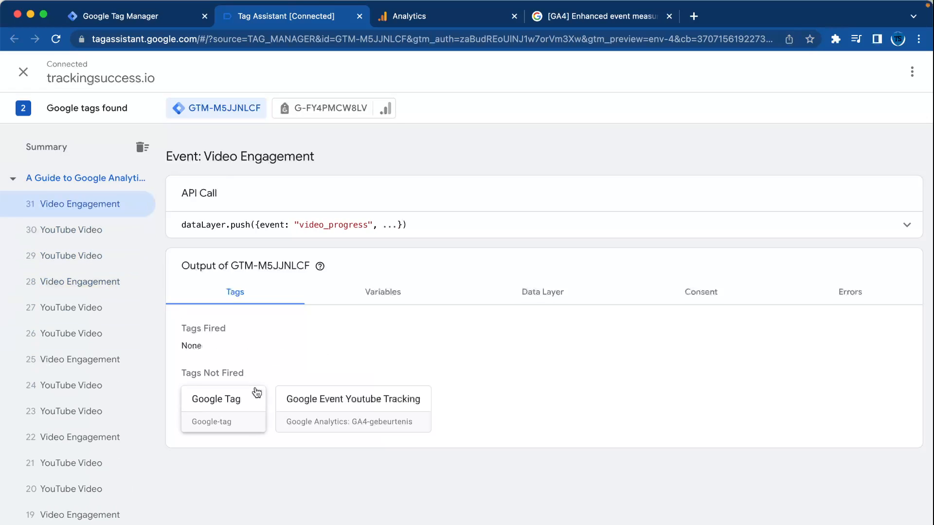
click(352, 398)
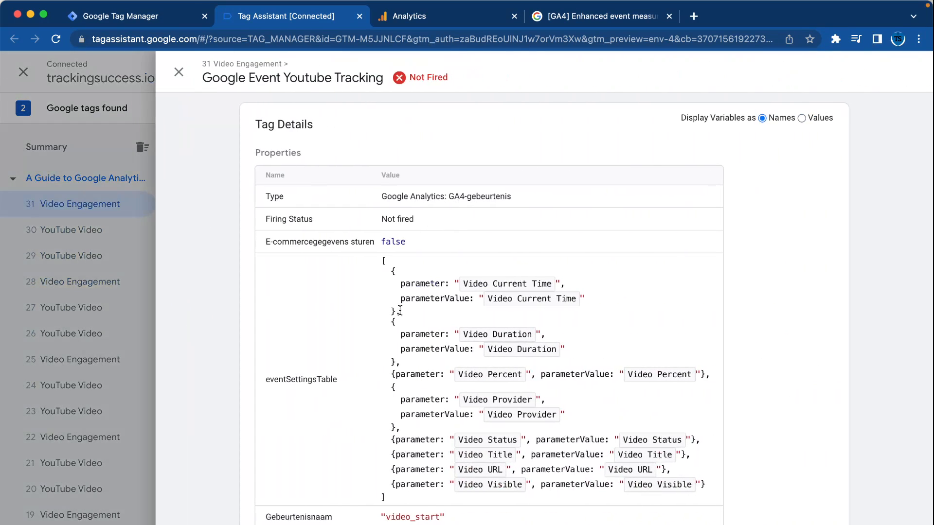
scroll(down, 3)
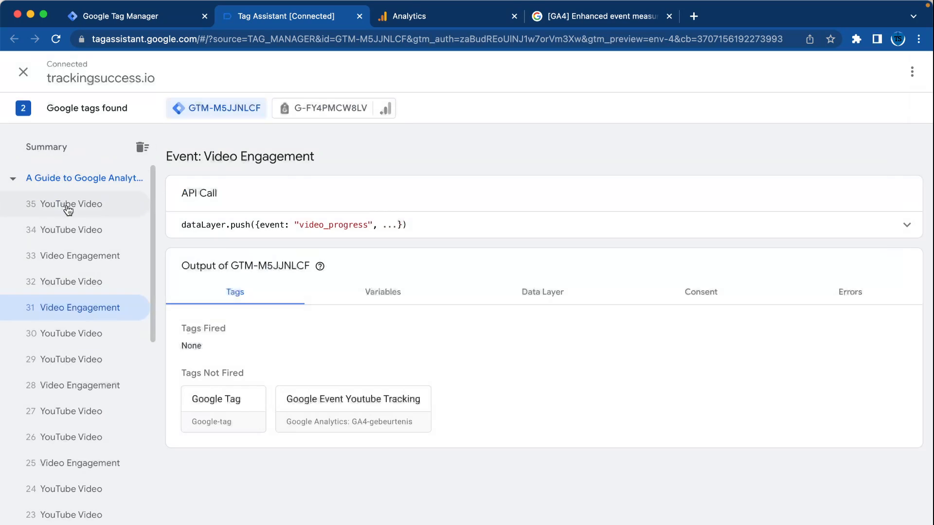
click(76, 230)
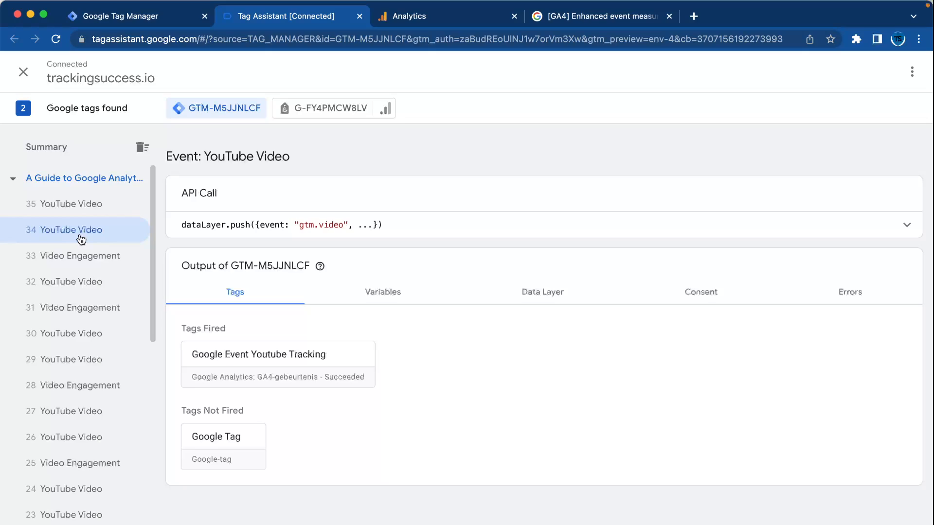
mouse_move(234, 216)
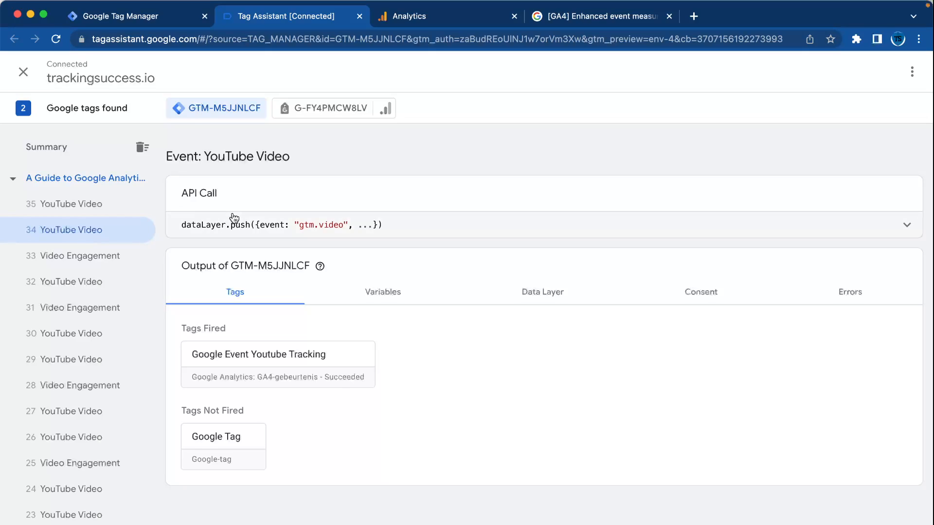